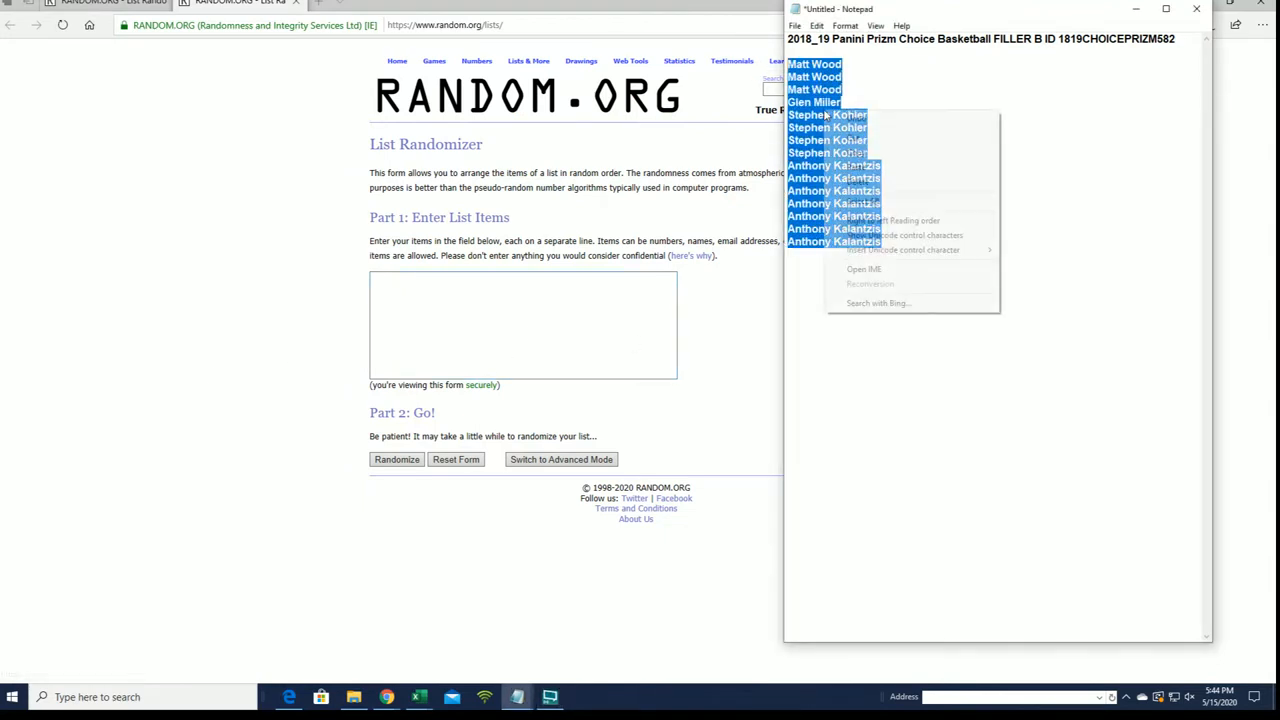
Bring up the paste menu in the empty List Randomizer entry field.
right_click(522, 324)
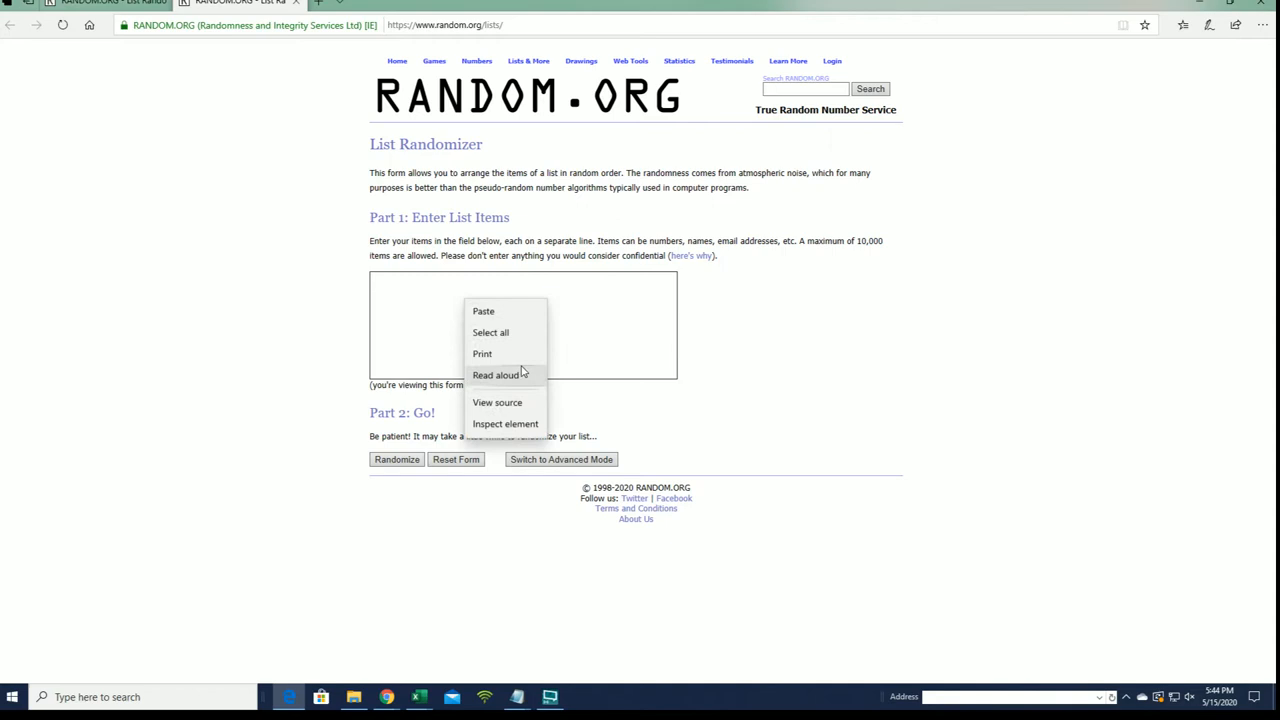
Randomize the pasted 15-name list, then reshuffle it repeatedly toward seven rounds.
click(396, 459)
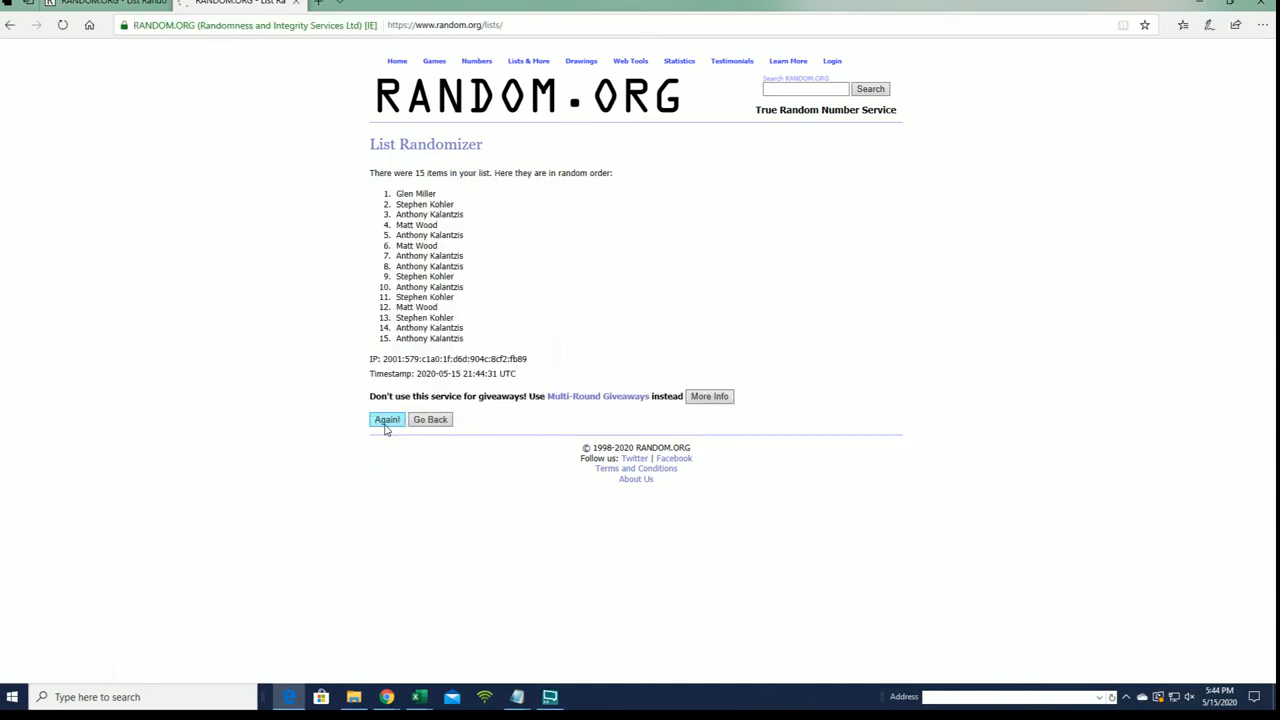
click(387, 419)
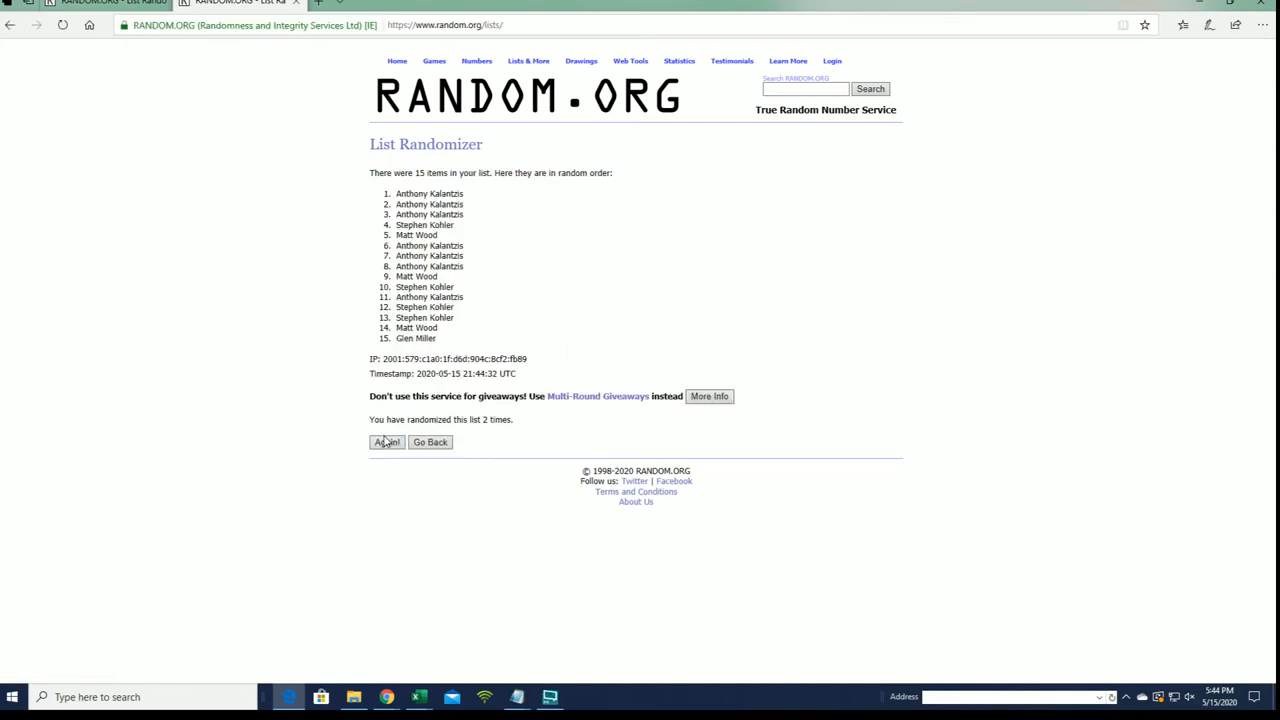
click(386, 442)
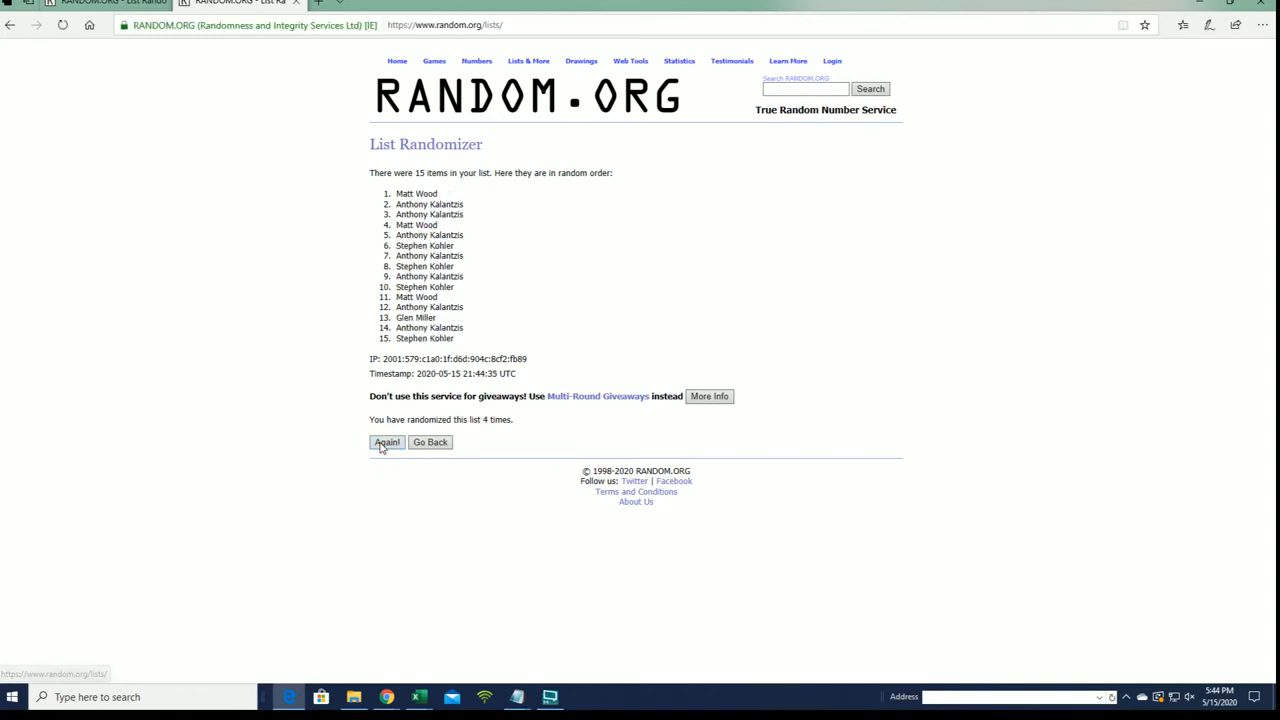
click(386, 442)
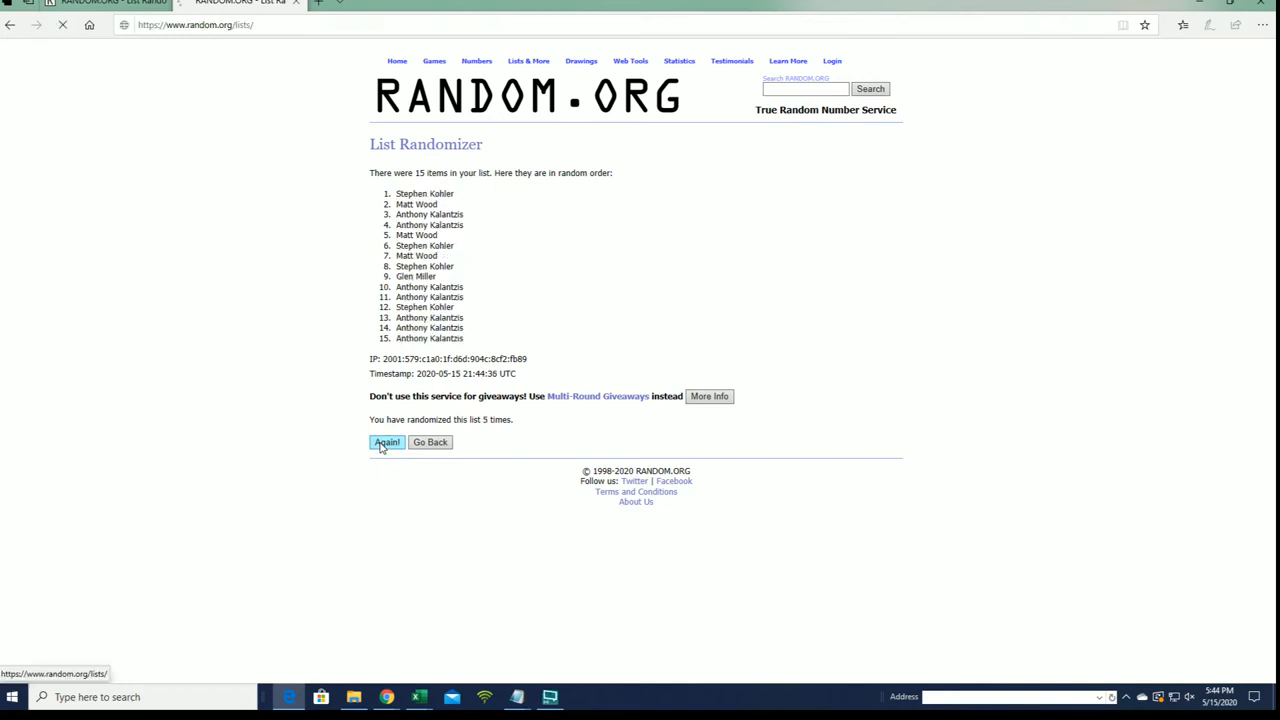
click(386, 442)
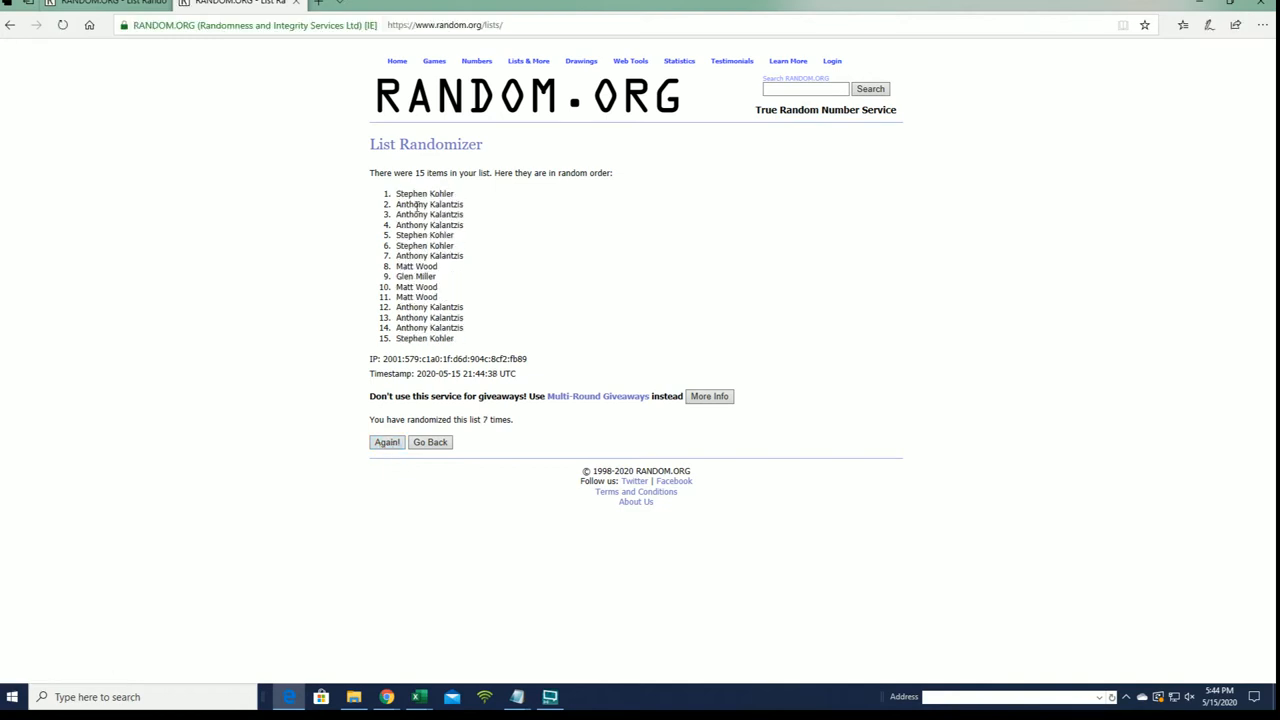
Select names 1–5 of the final shuffled result.
drag(396, 193, 463, 204)
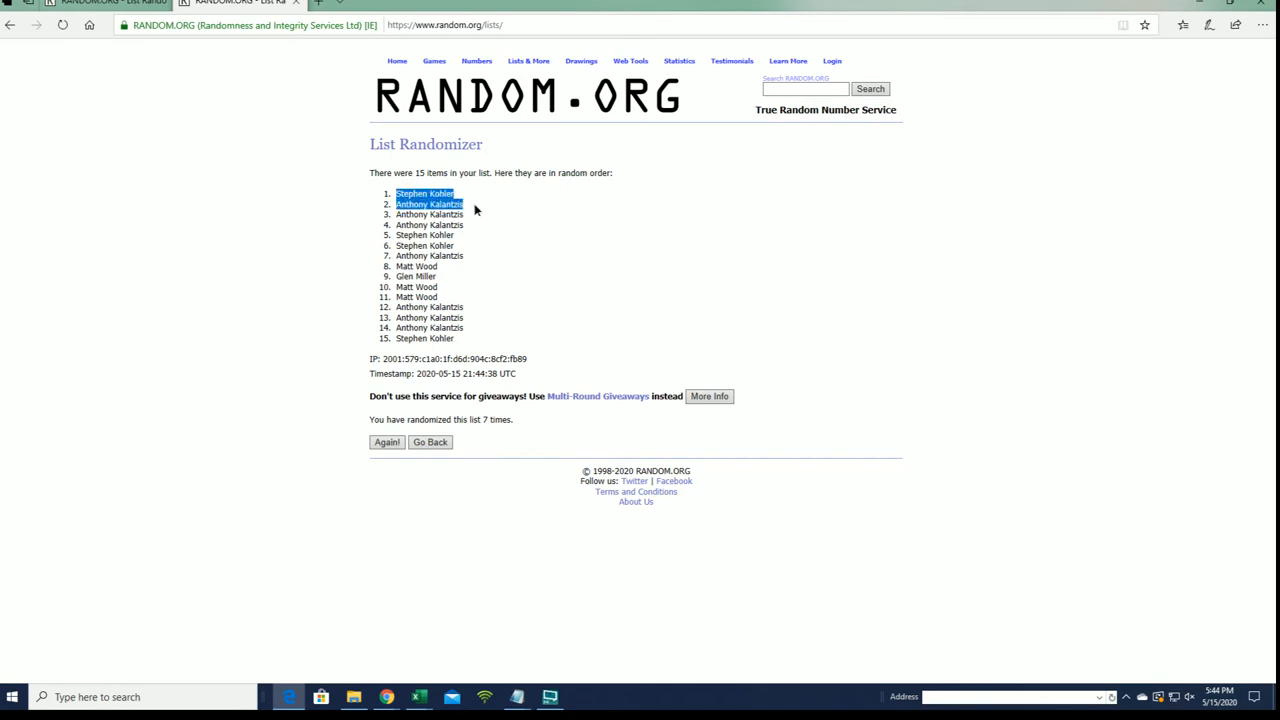
drag(430, 204, 430, 235)
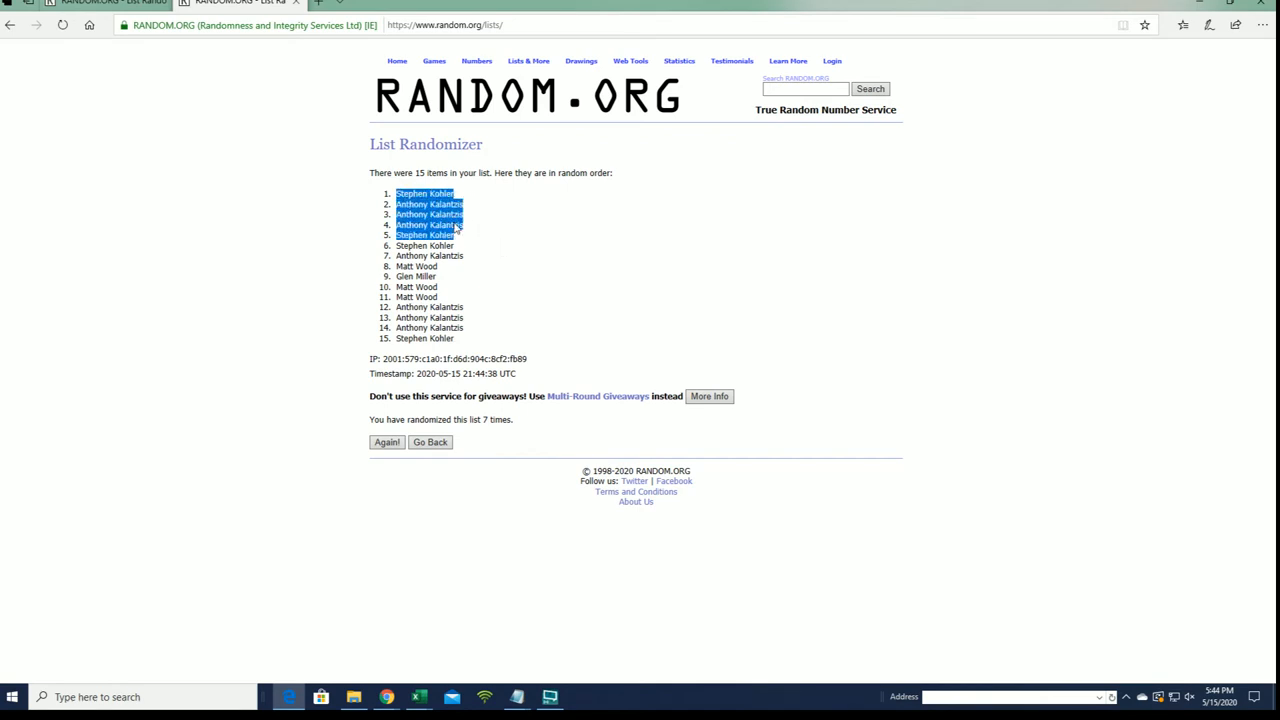
mouse_move(490, 307)
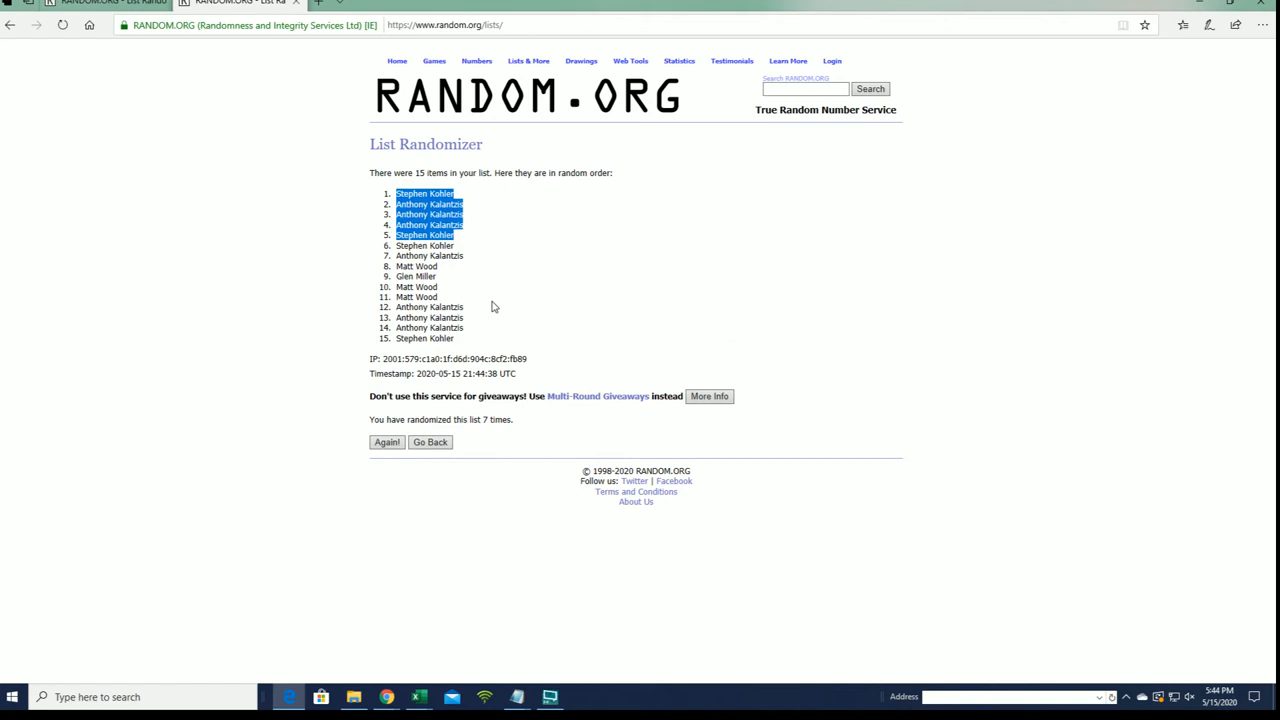
mouse_move(214, 356)
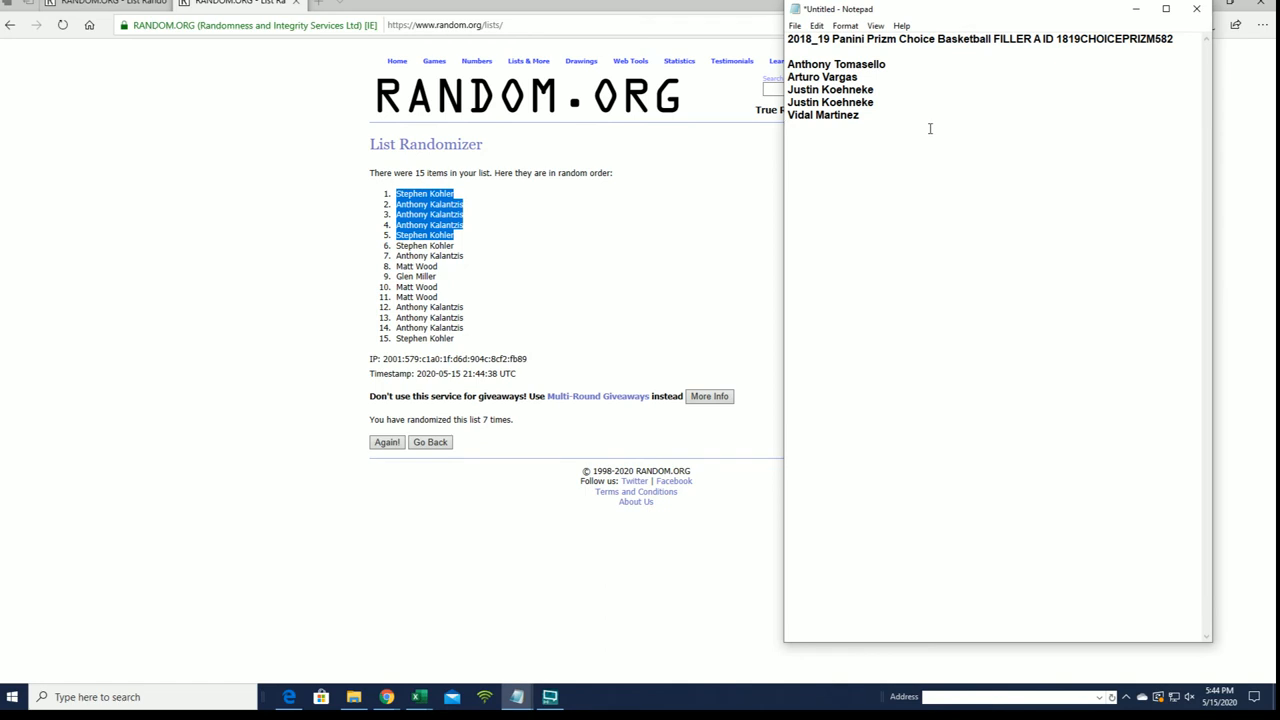
text(Stephen Kohler)
text(& )
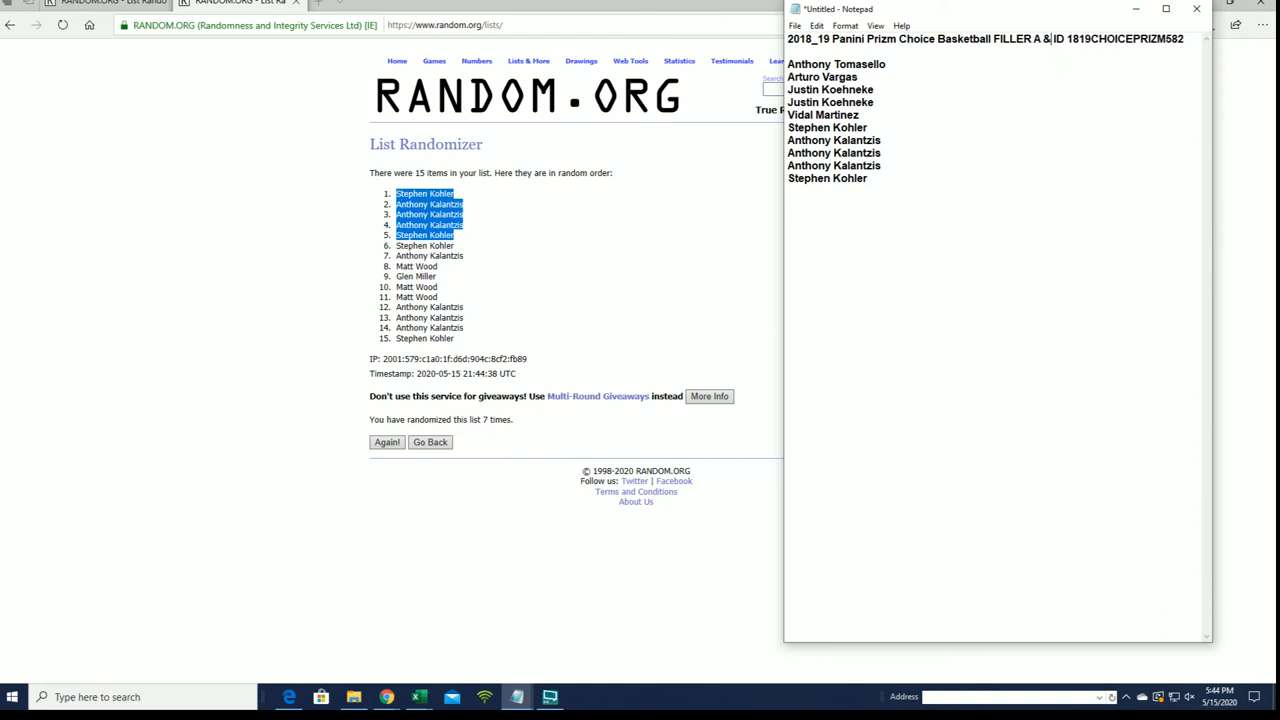
text(B)
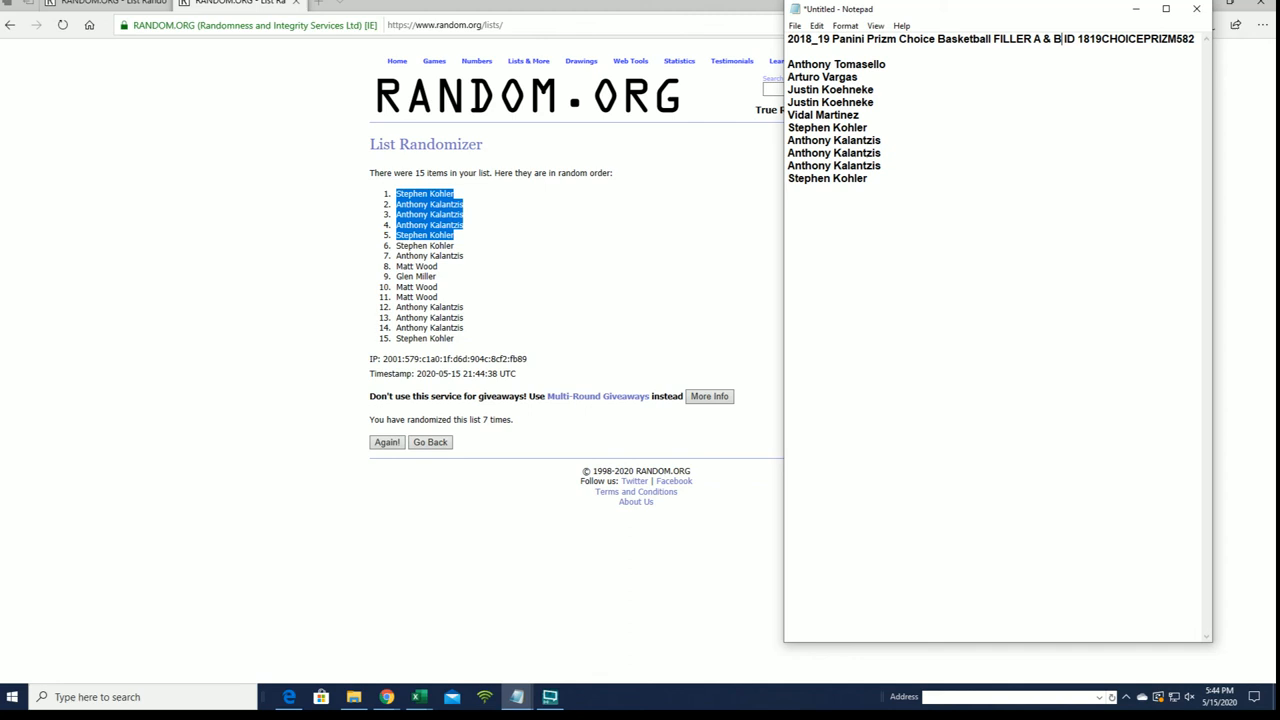